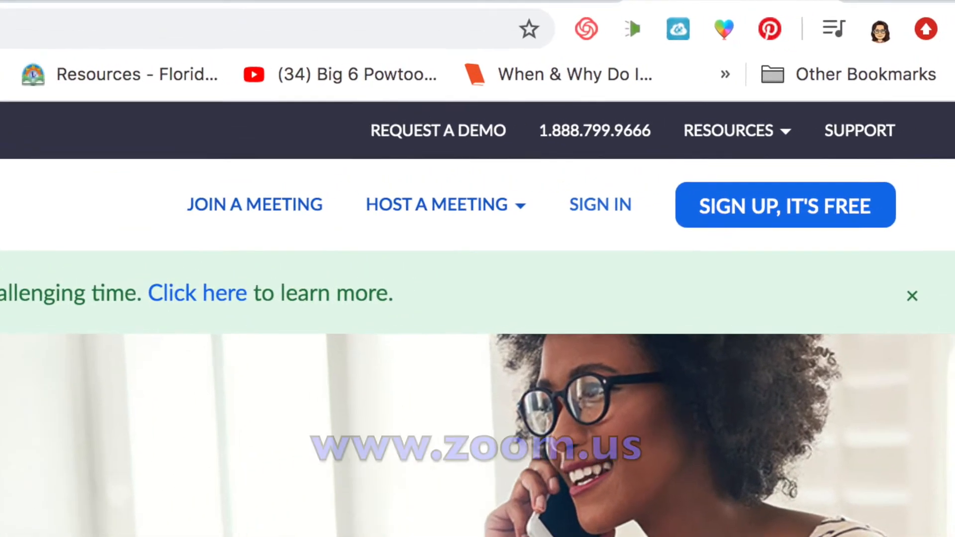
# - Start signing in to Zoom using the Sign in with Google option
pyautogui.click(599, 204)
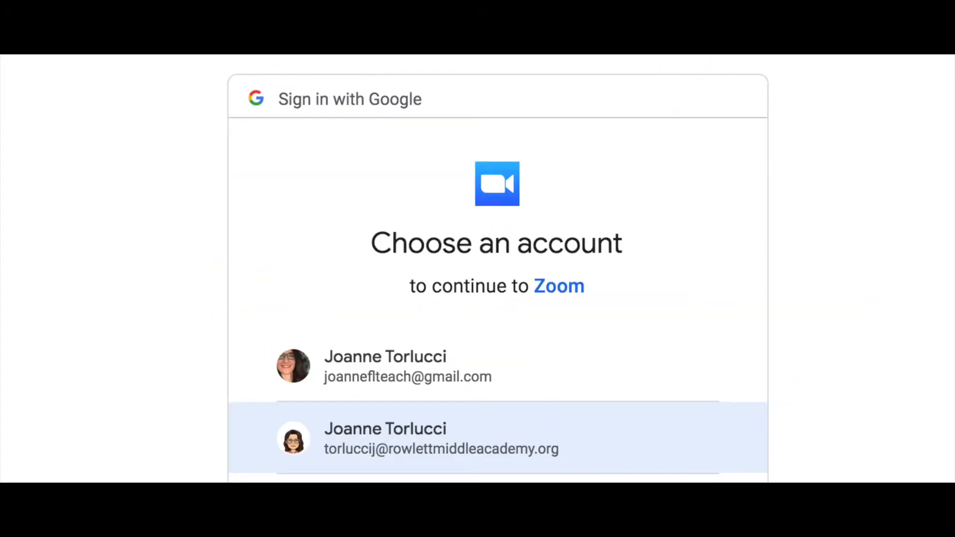
# - Sign in with the organization Google account and reach the Schedule a Meeting form
pyautogui.click(441, 439)
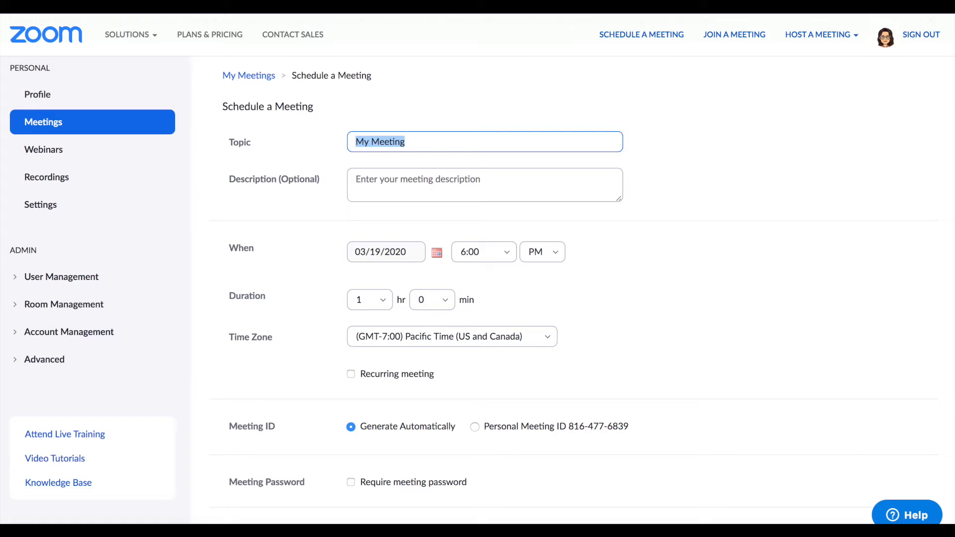
# - Set Host and Participant video to off in the scheduling form
pyautogui.scroll(-3)
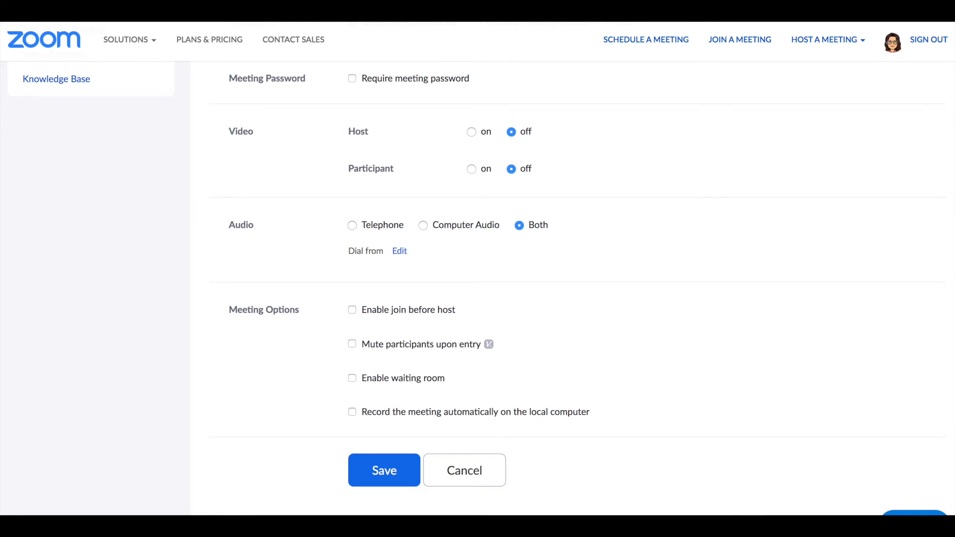
# - Enable Mute participants upon entry and save the meeting
pyautogui.click(384, 470)
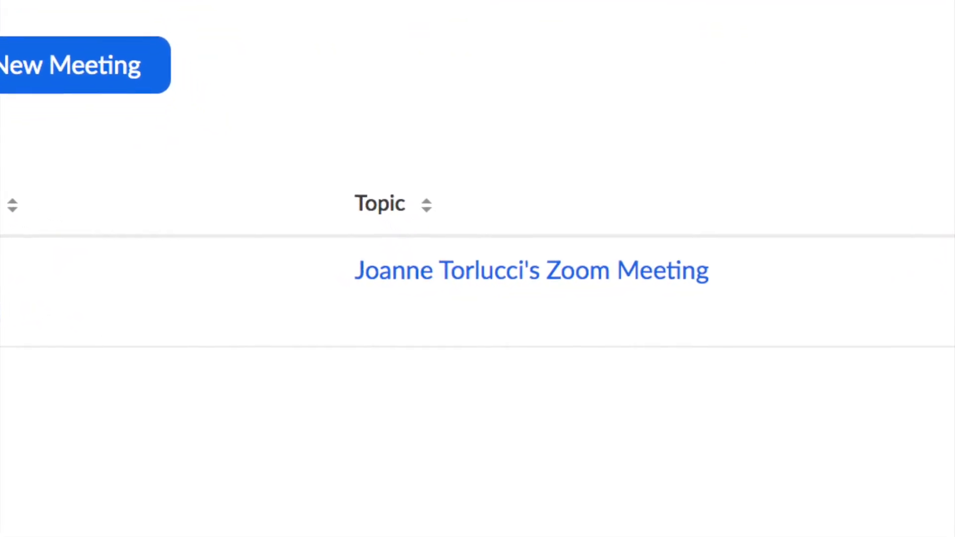
pyautogui.click(530, 271)
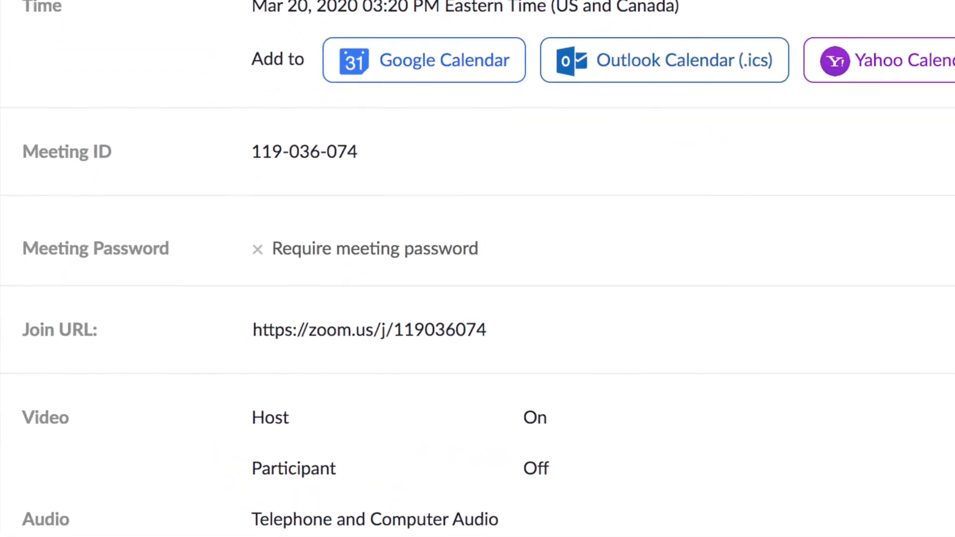
pyautogui.scroll(-3)
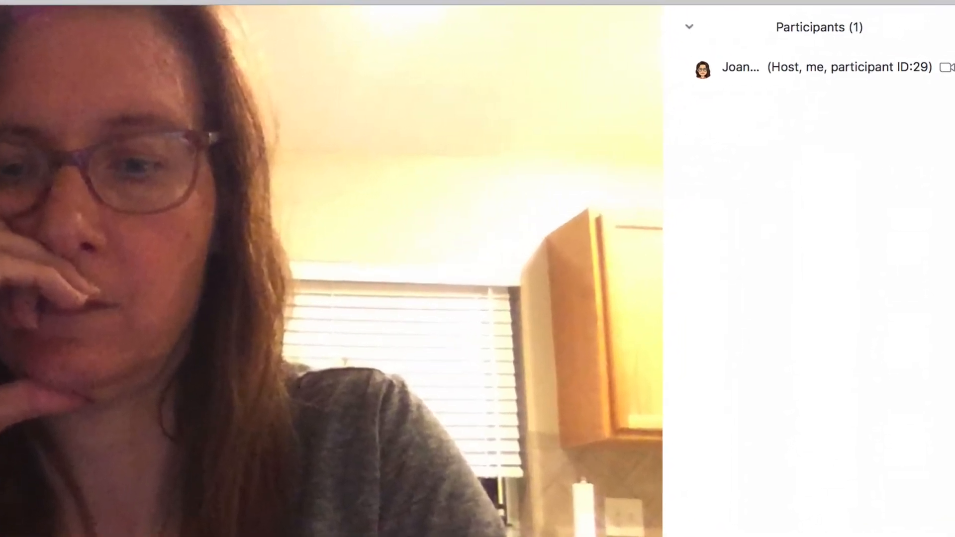
# - Show the Participants panel's More menu with Mute All, Unmute All and mute-on-entry options
pyautogui.click(829, 356)
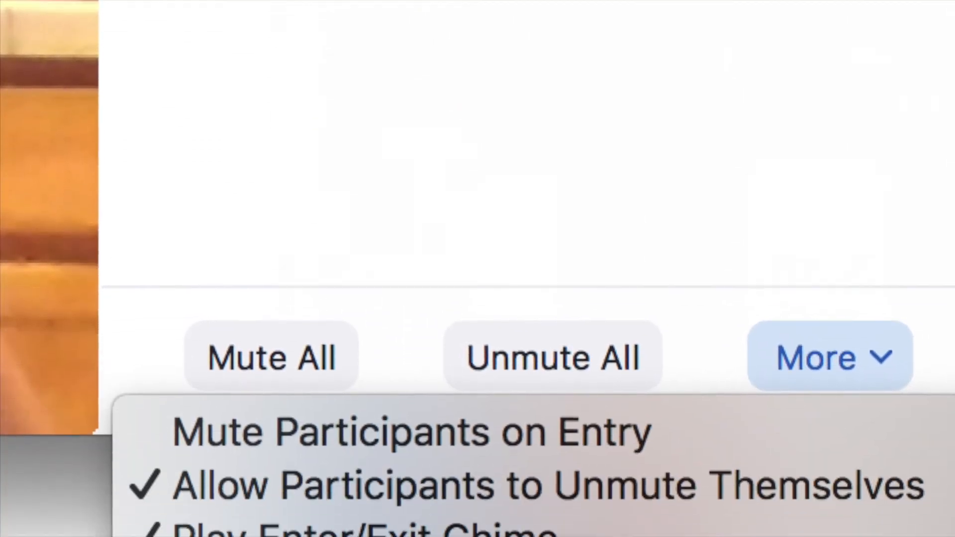